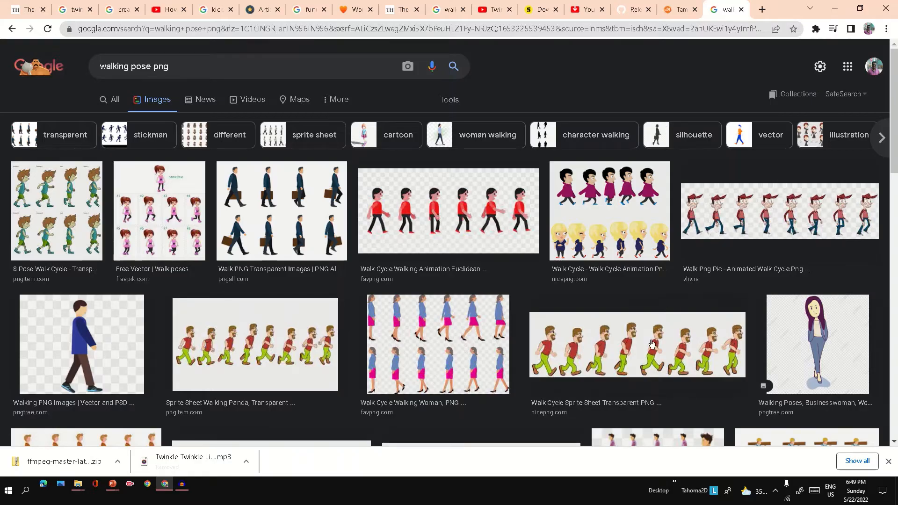
Open the bearded red-shirt man's walk-cycle sprite sheet from the 'walking pose png' results
click(637, 344)
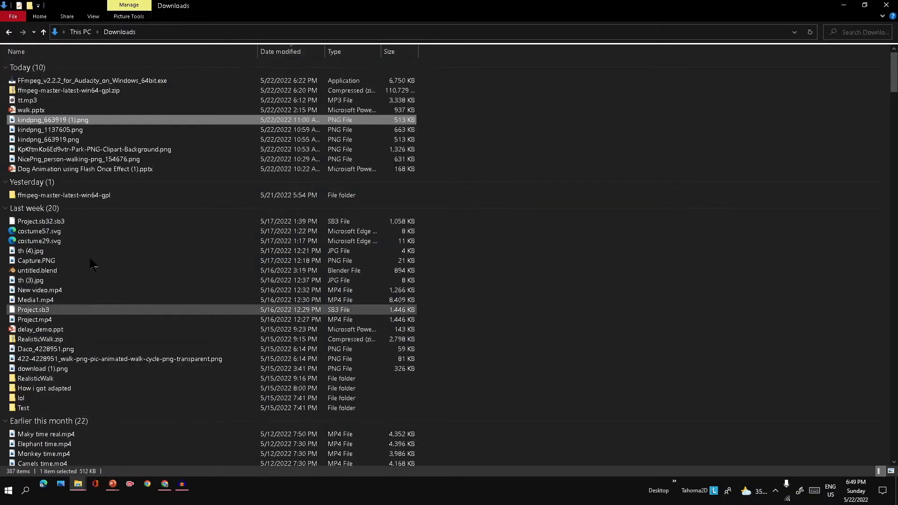
click(79, 159)
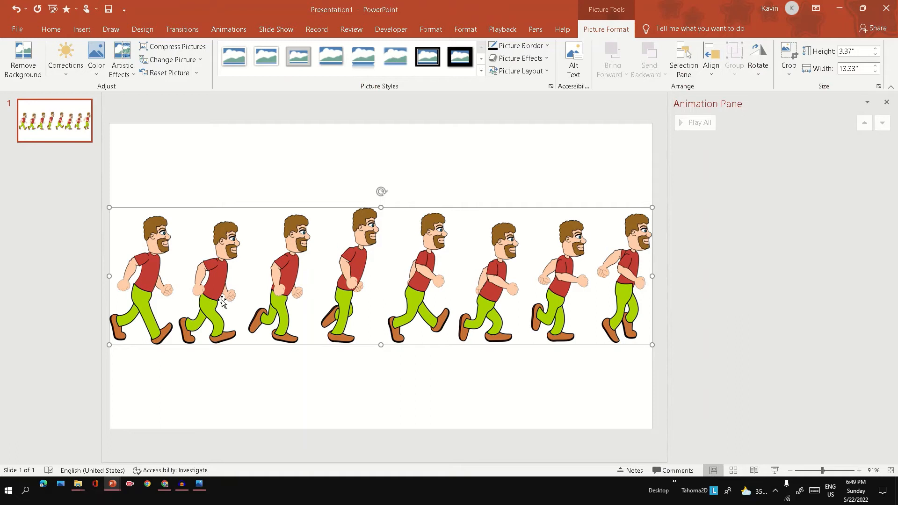
mouse_move(194, 250)
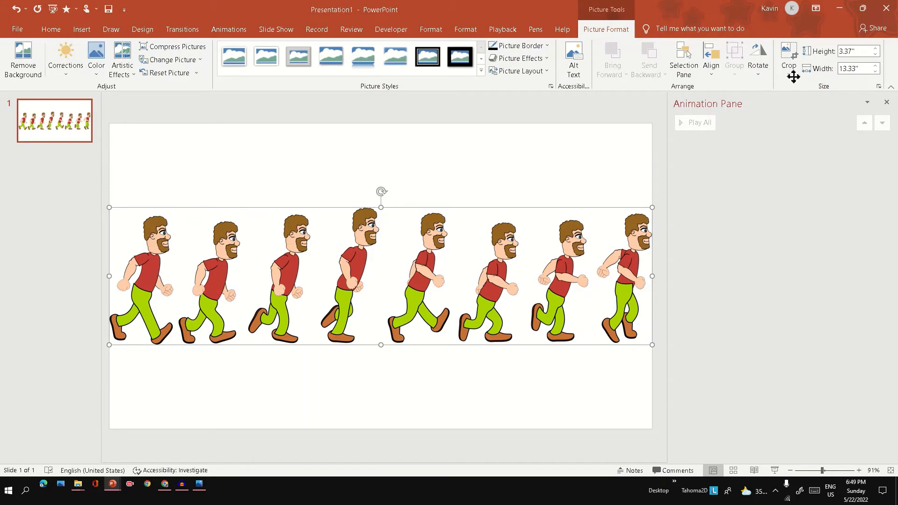
Crop the sprite sheet to one pose, then copy it and crop the copy to the next pose
click(787, 54)
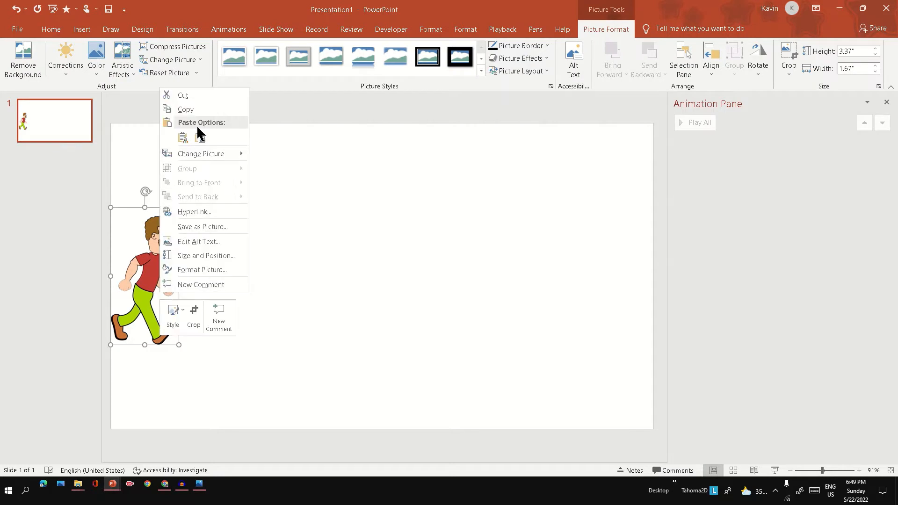
right_click(238, 261)
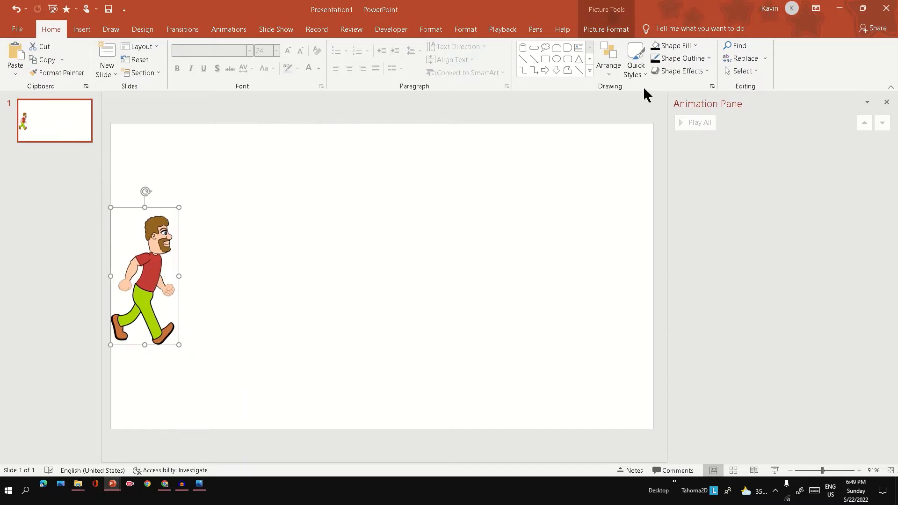
mouse_move(706, 84)
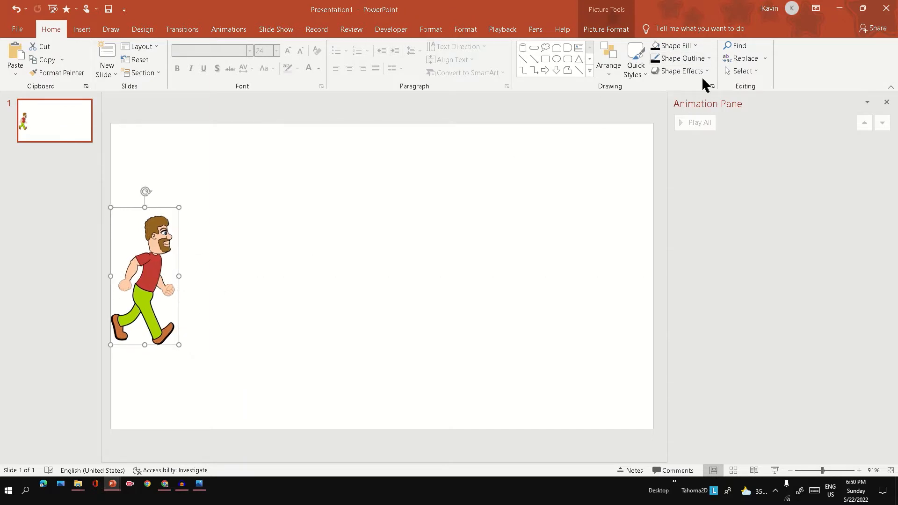
click(605, 28)
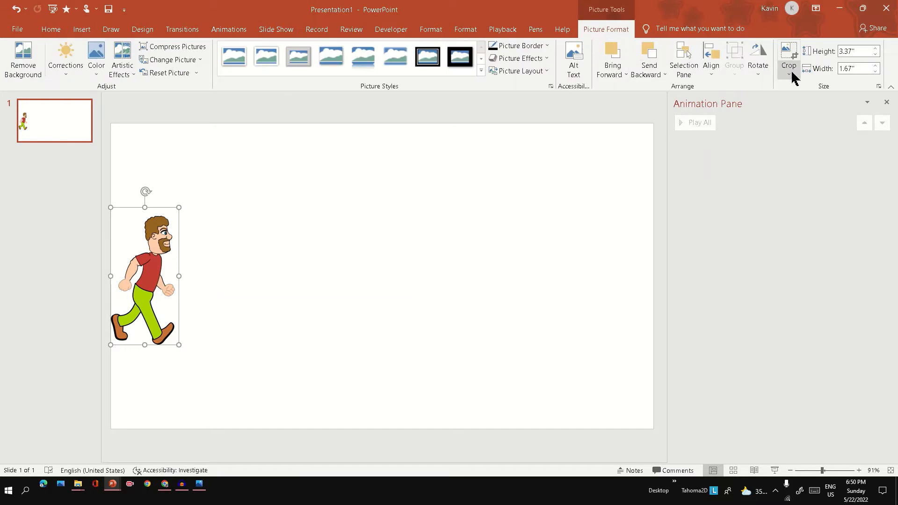
click(788, 59)
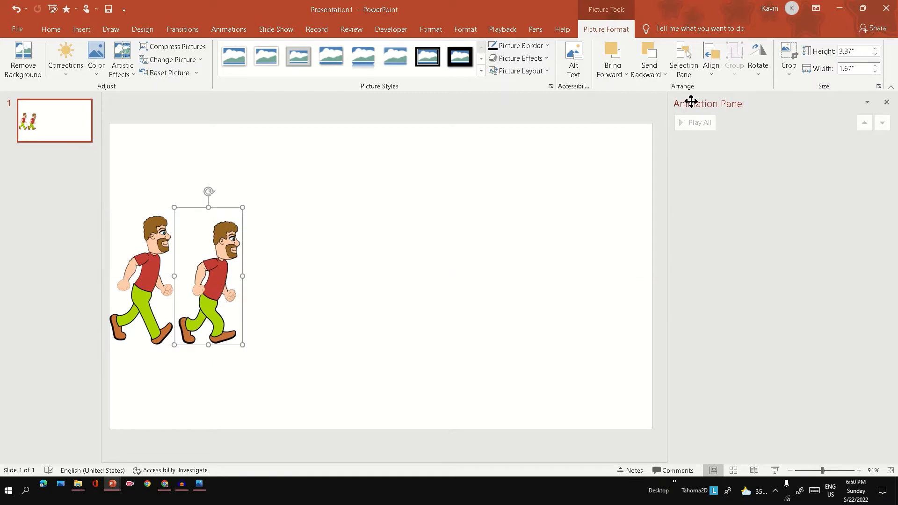
mouse_move(788, 52)
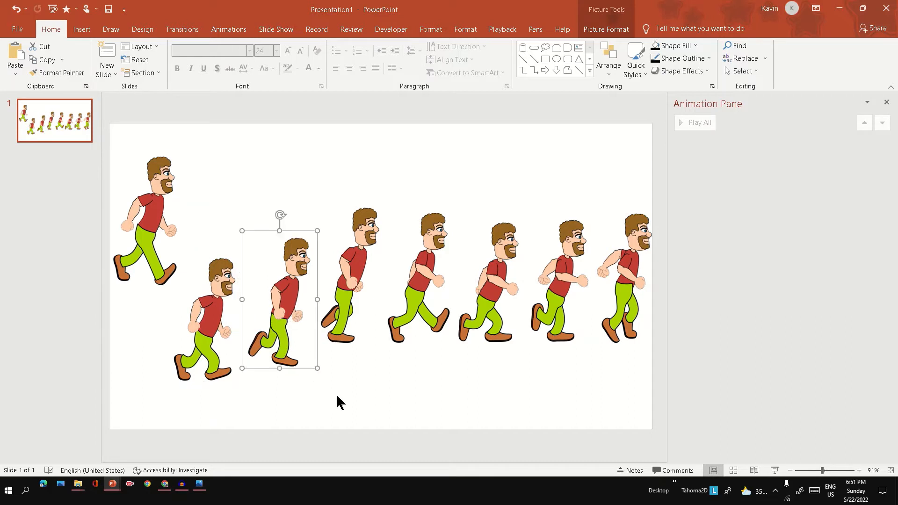
Drag the misplaced pose back into the row and select the first pose
drag(281, 298, 145, 276)
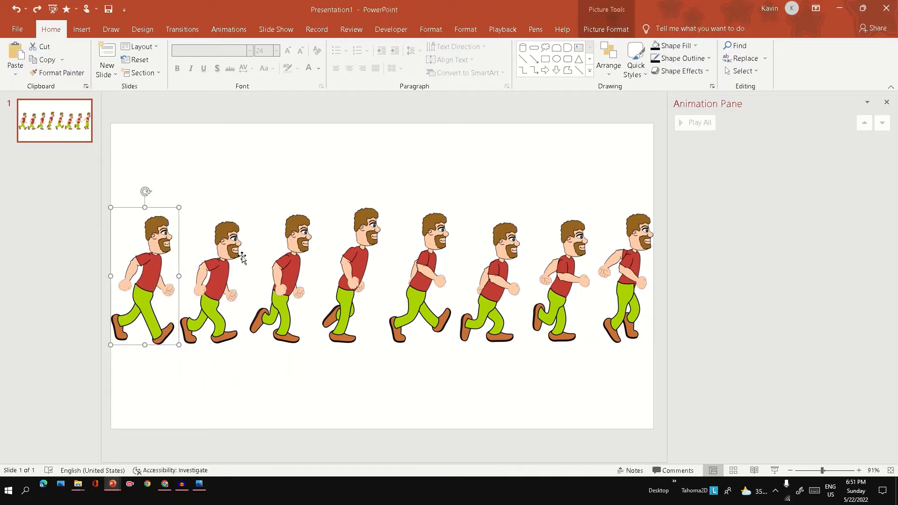
mouse_move(555, 283)
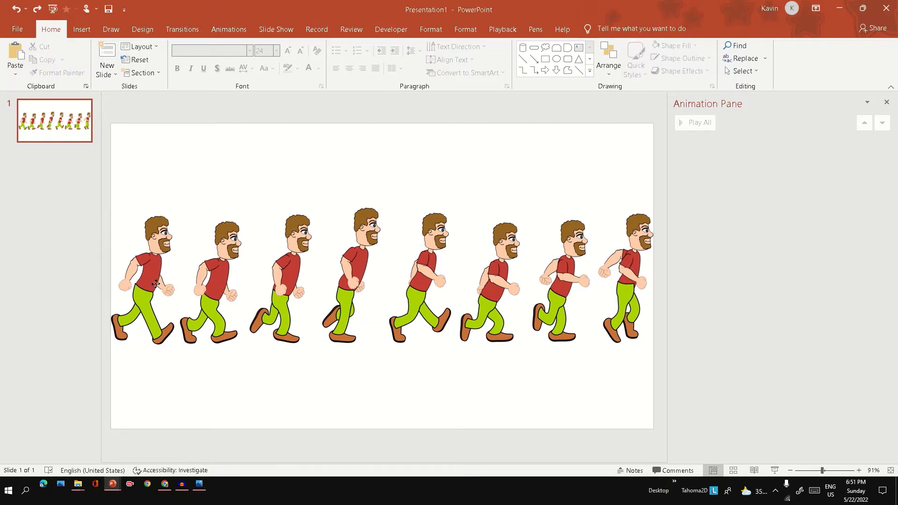
click(144, 275)
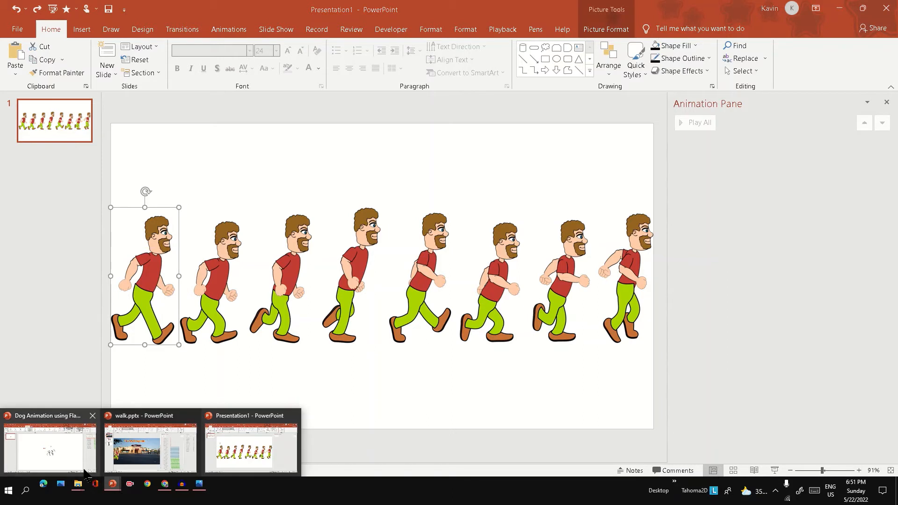
Switch to the Dog Animation presentation to check its Flash Once settings
click(48, 447)
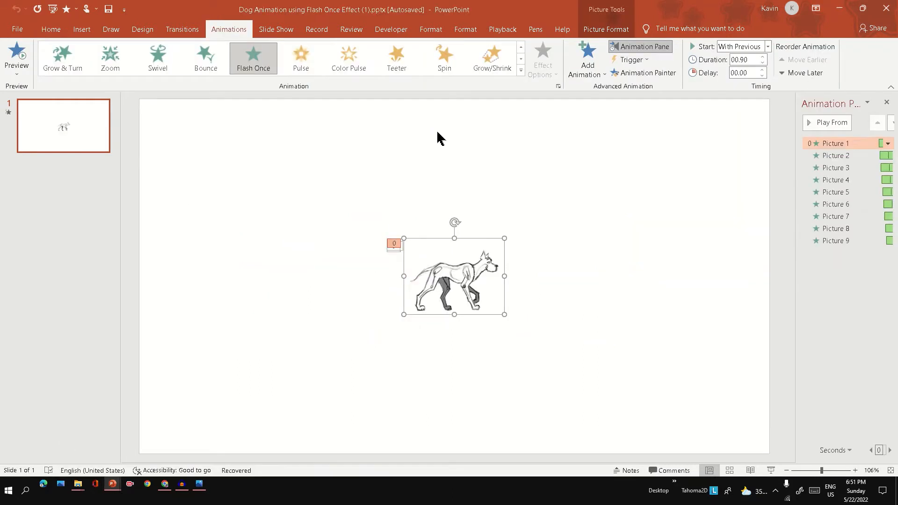
mouse_move(216, 47)
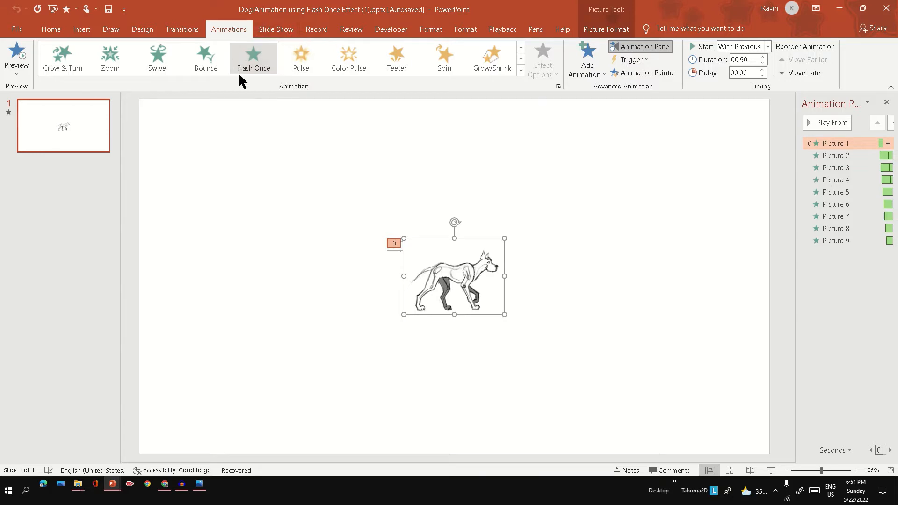
mouse_move(647, 73)
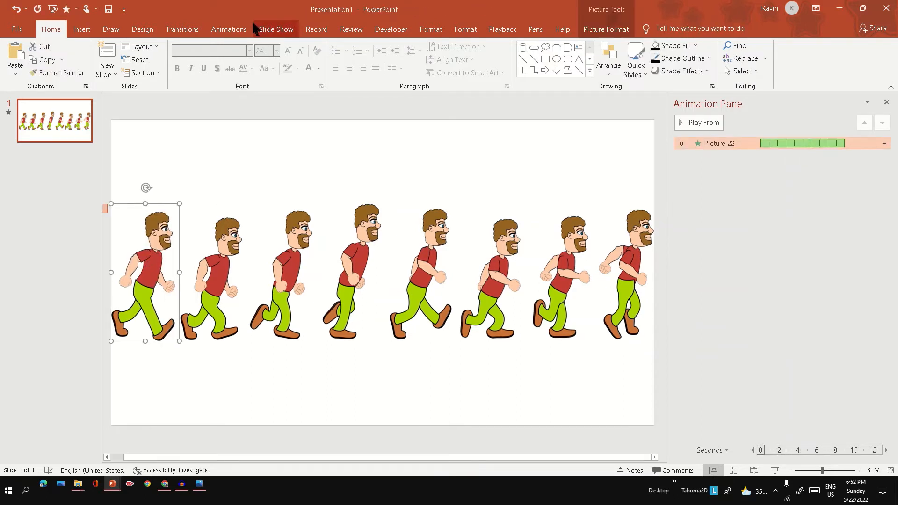
Give all eight poses Flash Once, starting With Previous, lasting 00.90
click(228, 29)
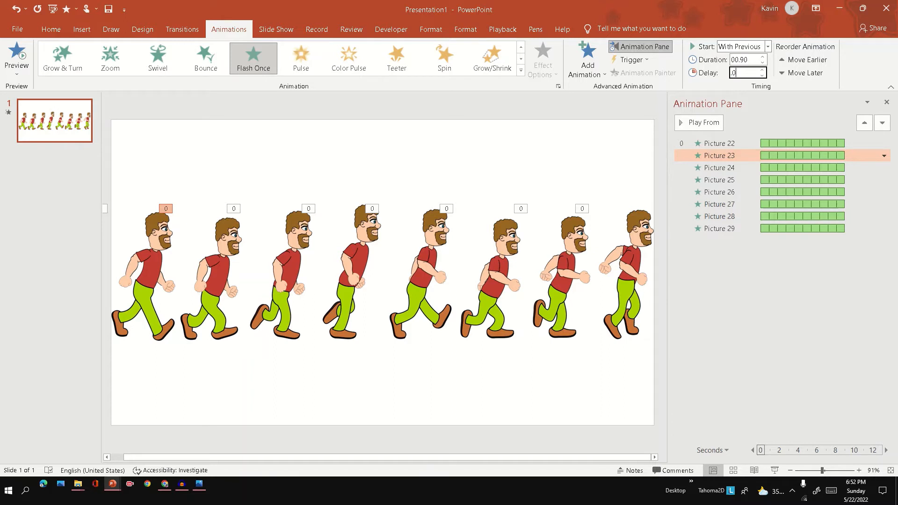
Stagger the Flash Once delays in the Animation Pane, rising to 00.70 for Picture 29
text(1)
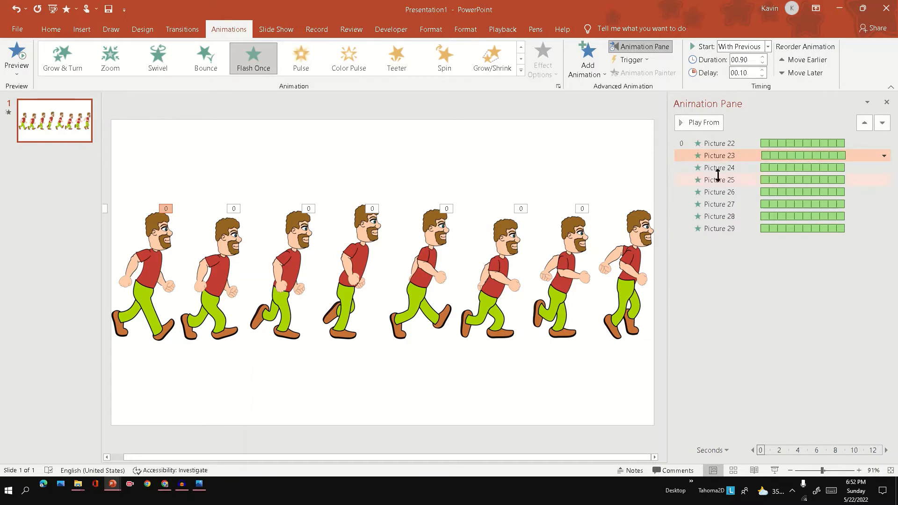
click(719, 168)
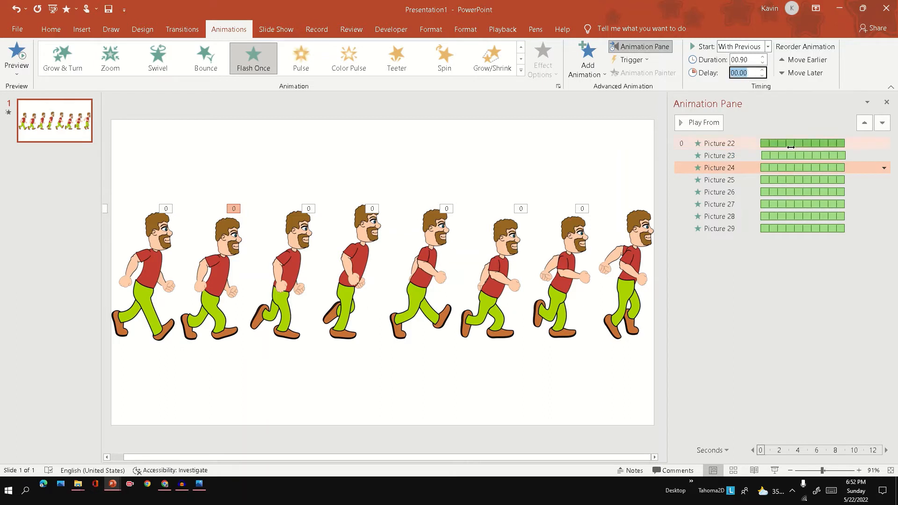
click(719, 179)
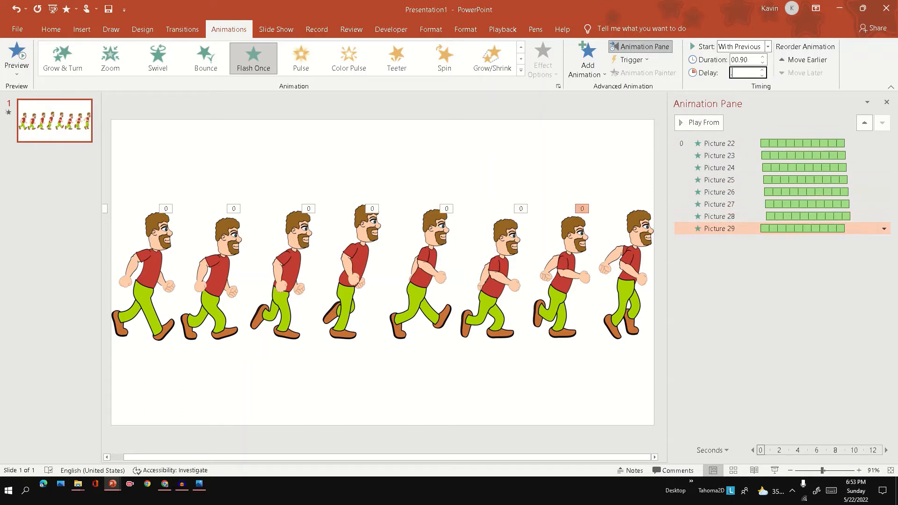
text(00.70)
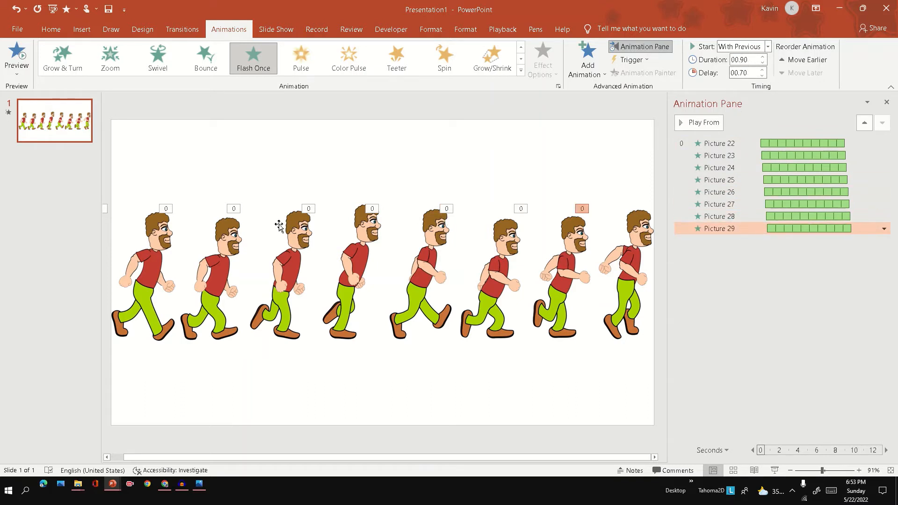
mouse_move(394, 201)
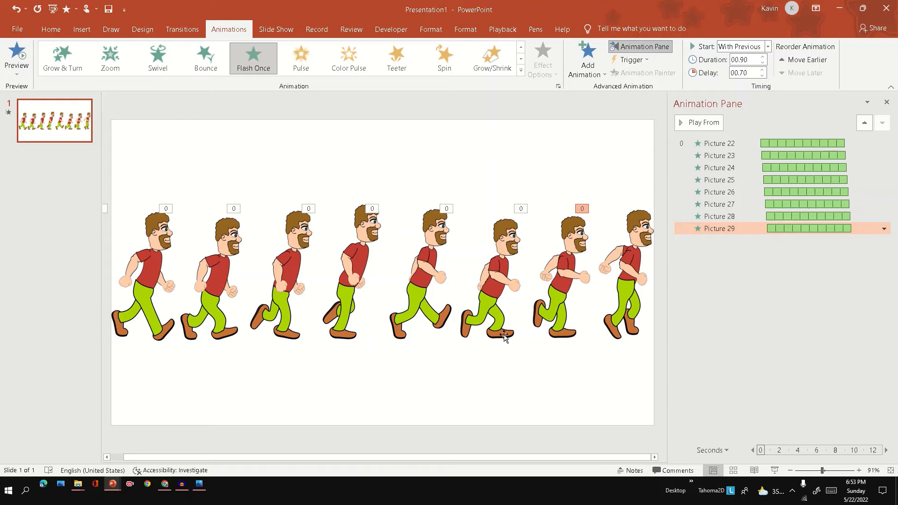
click(420, 275)
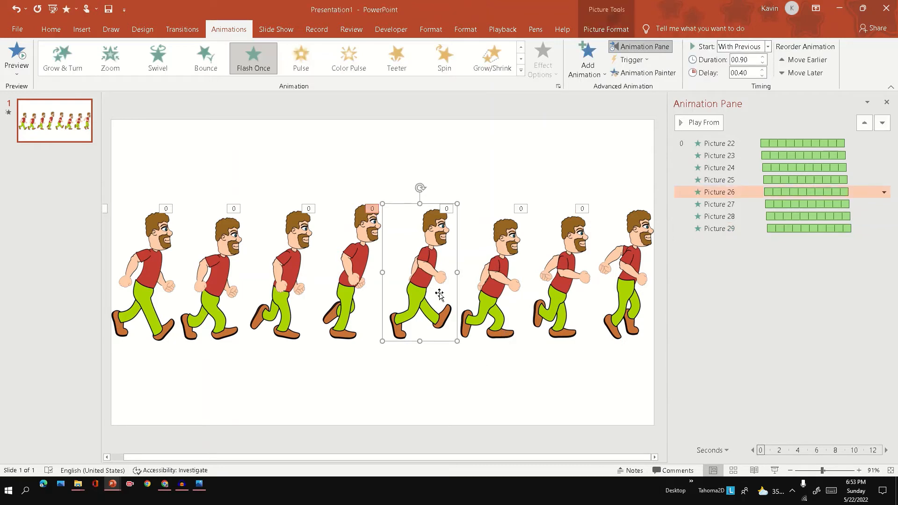
click(605, 29)
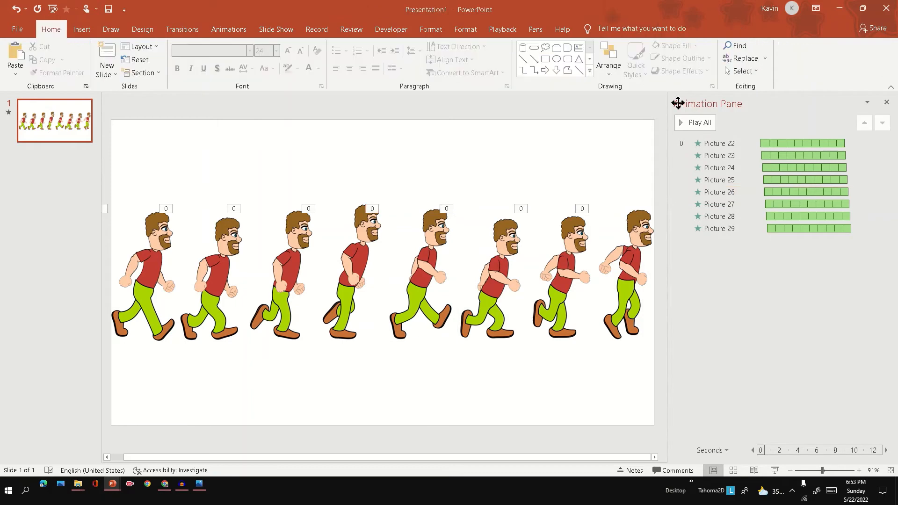
Select all eight poses and align them onto one spot
click(711, 57)
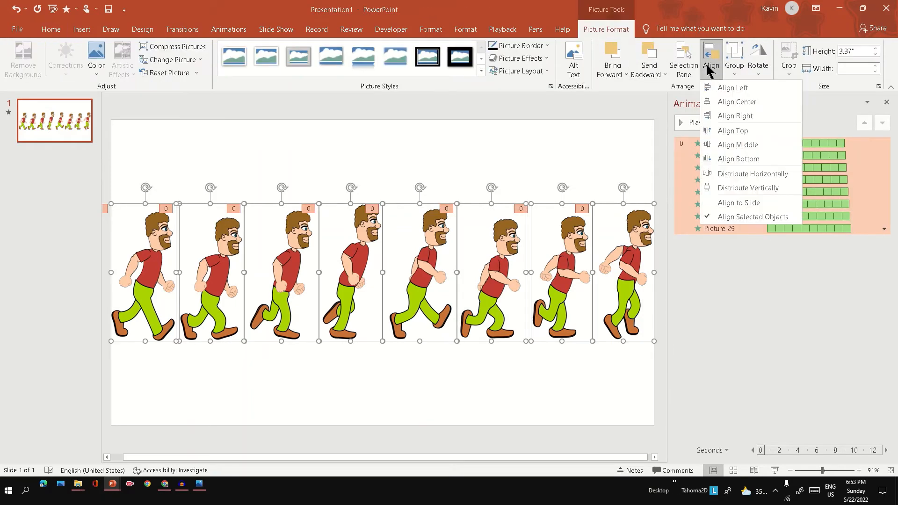
click(737, 102)
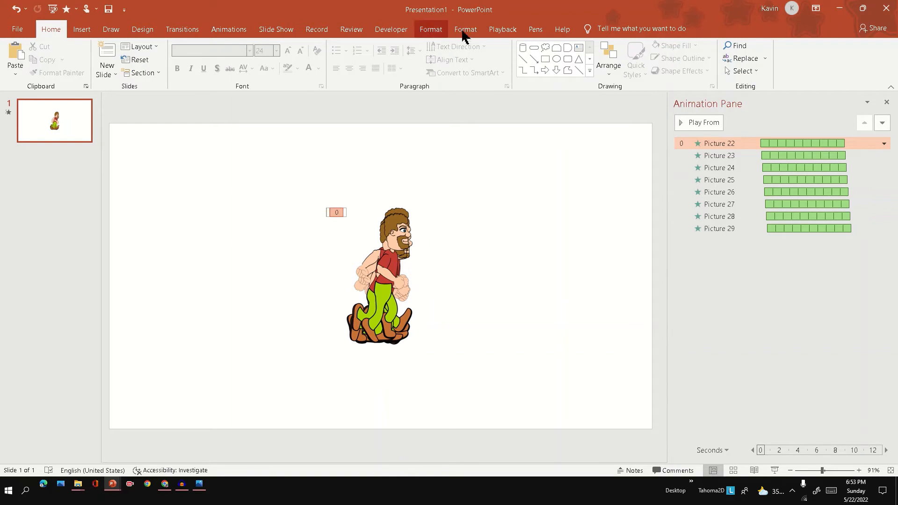
Open the Selection Pane from Picture Format to list Pictures 22–29
click(464, 29)
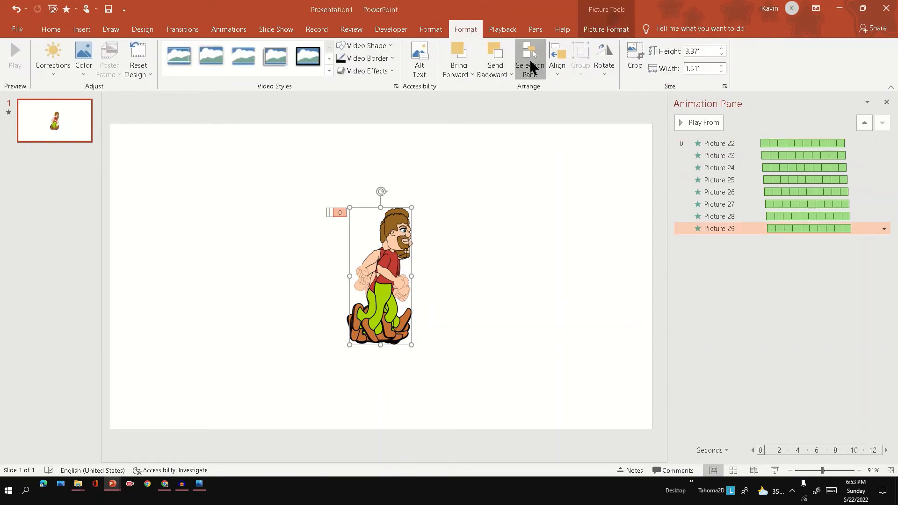
click(528, 59)
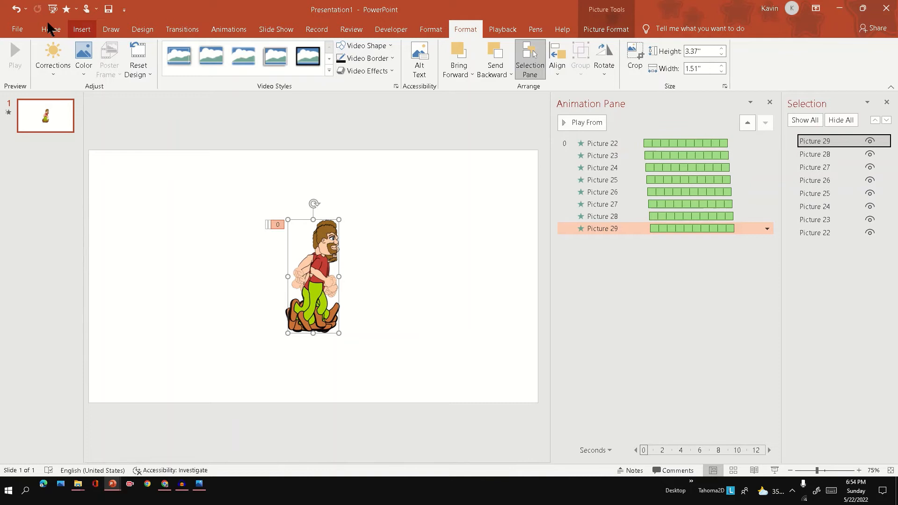
Paste the ninth pose as Picture 30 and give its Flash Once a 00.80 delay
click(51, 28)
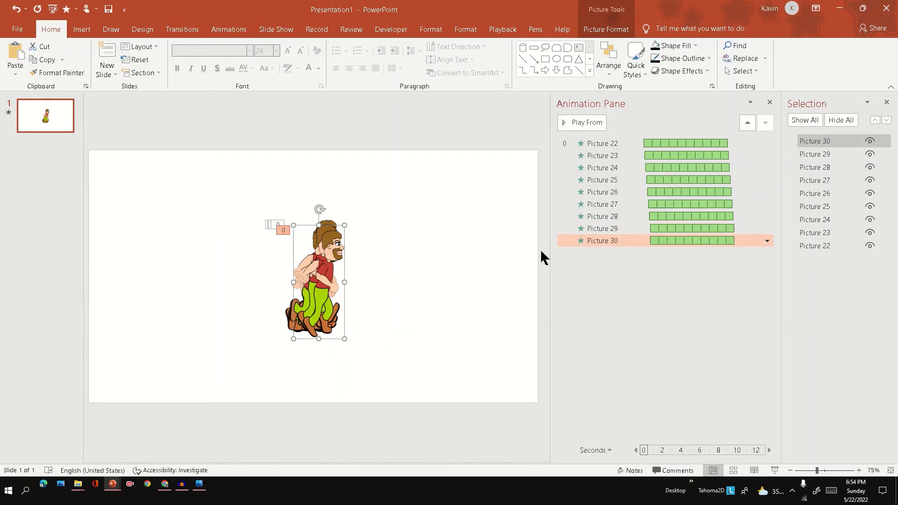
click(349, 195)
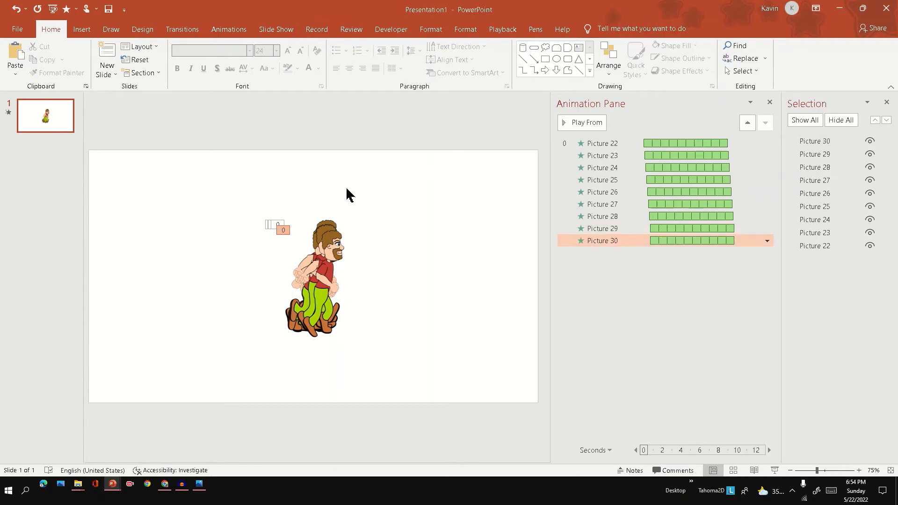
click(228, 29)
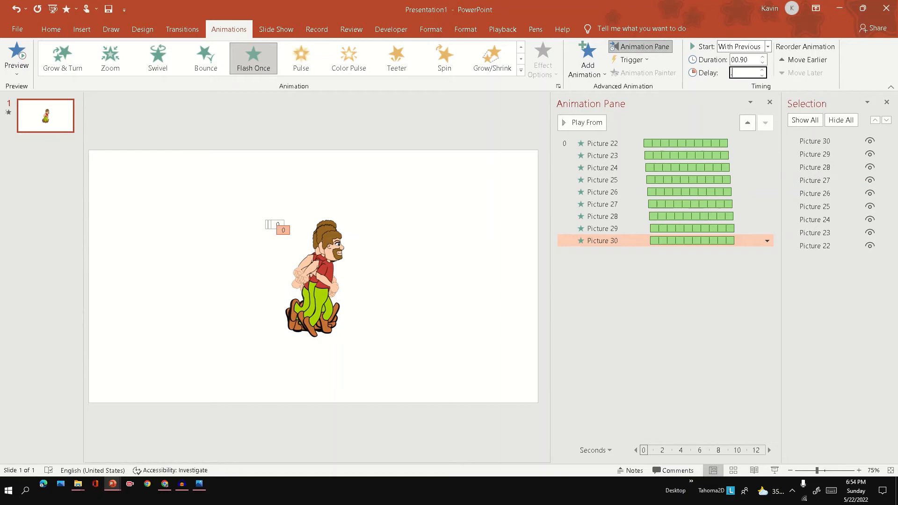
text(00.80)
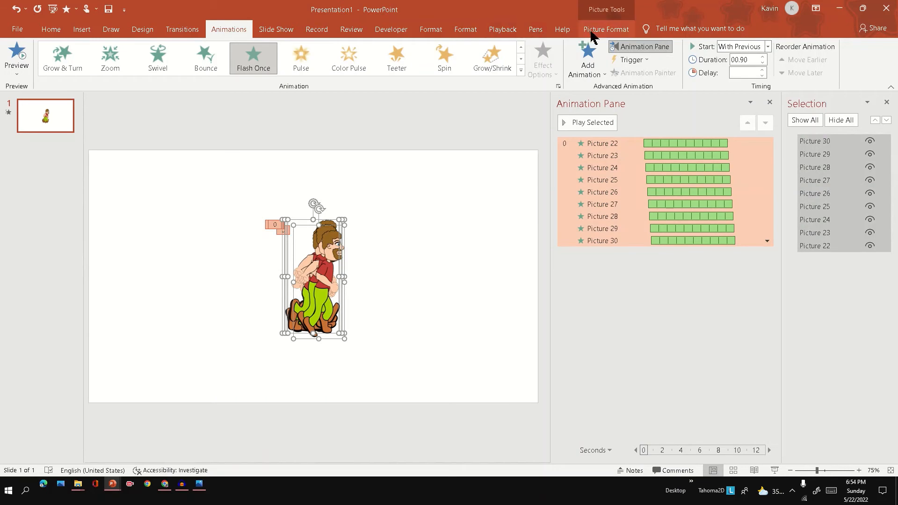
Drag the selected stack of nine poses to the slide's lower-left edge
click(710, 57)
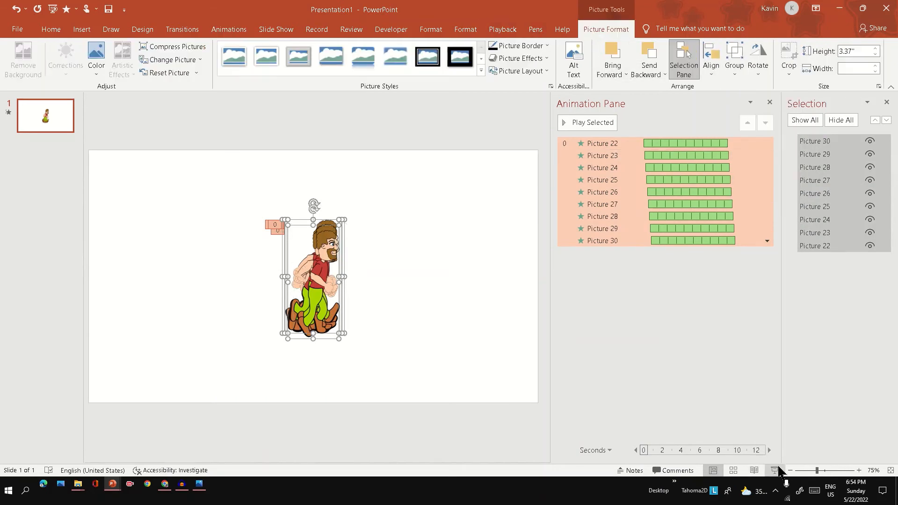
click(776, 471)
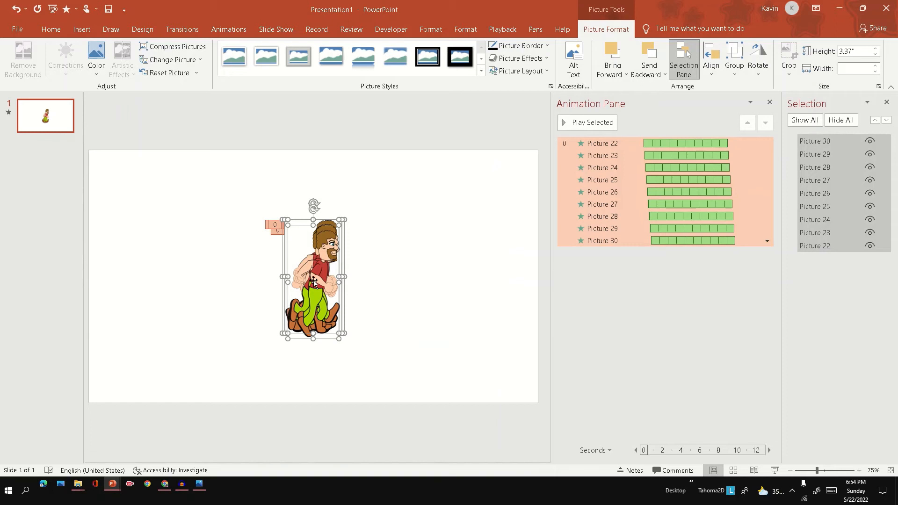
drag(313, 281, 137, 338)
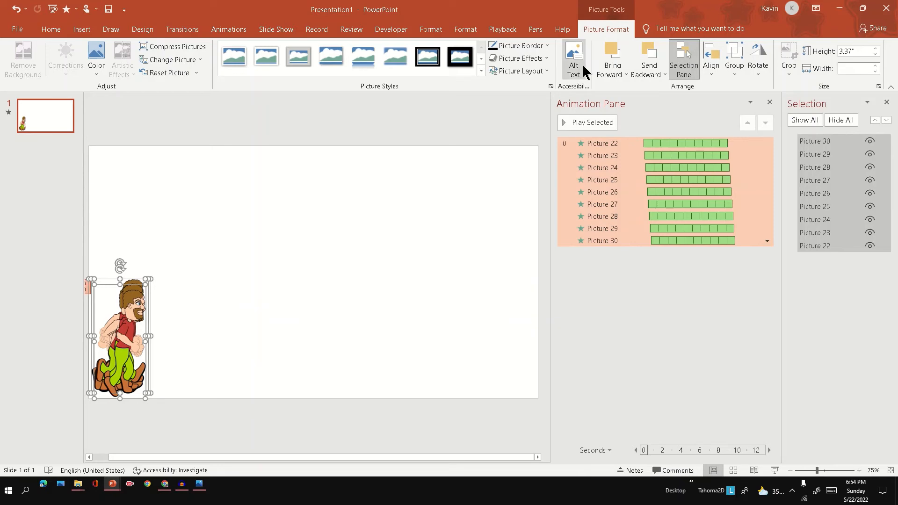
Give all nine poses a horizontal custom motion path drawn rightward across the slide
click(227, 28)
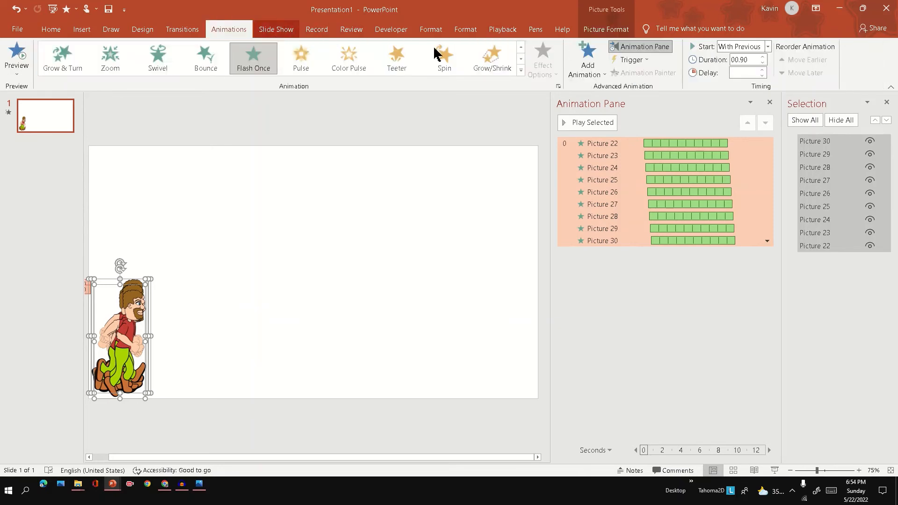
click(586, 59)
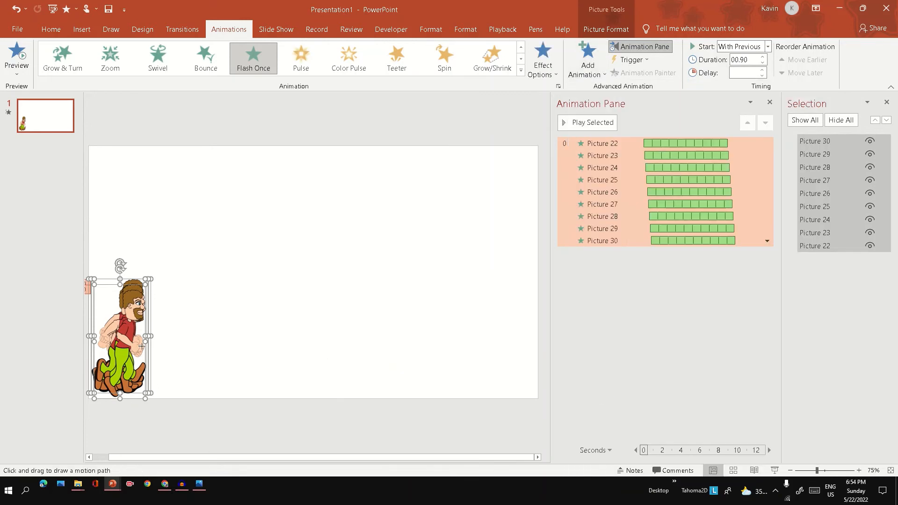
drag(141, 347, 567, 342)
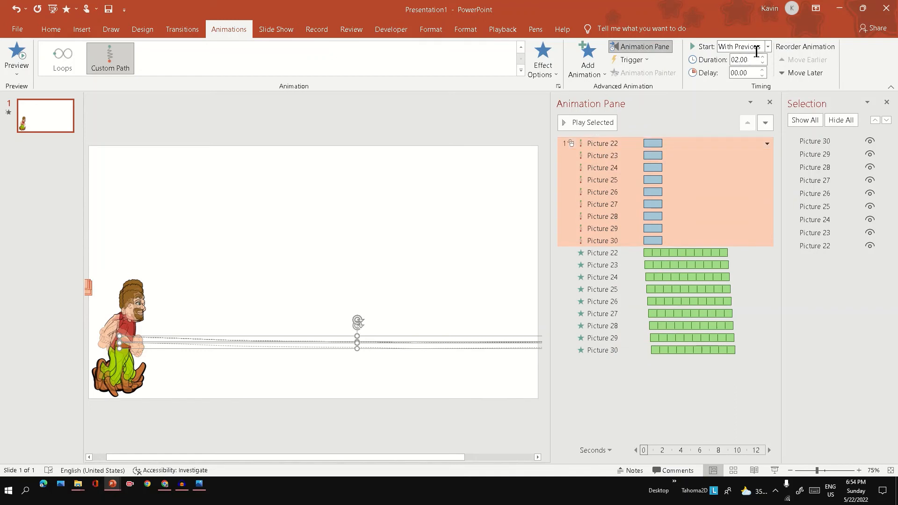
Set the motion path duration to 09.00 and preview the walk in a slide show
click(766, 46)
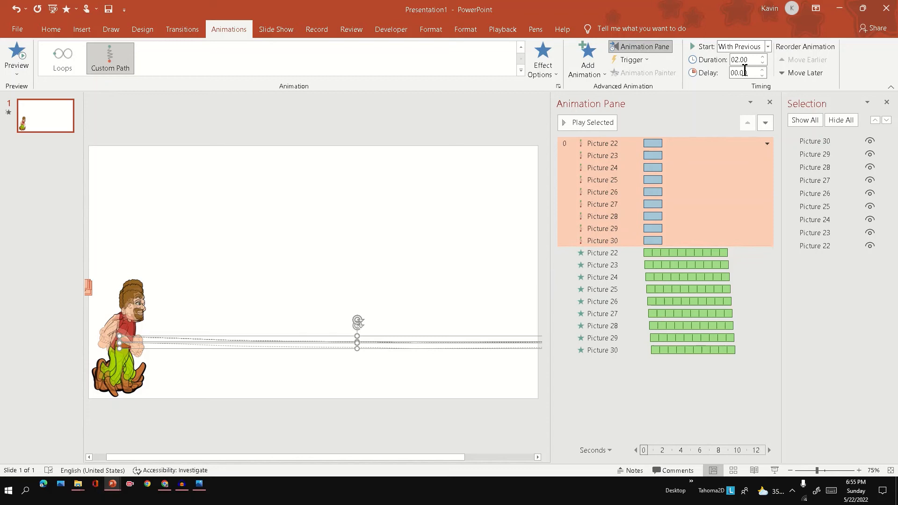
triple_click(741, 60)
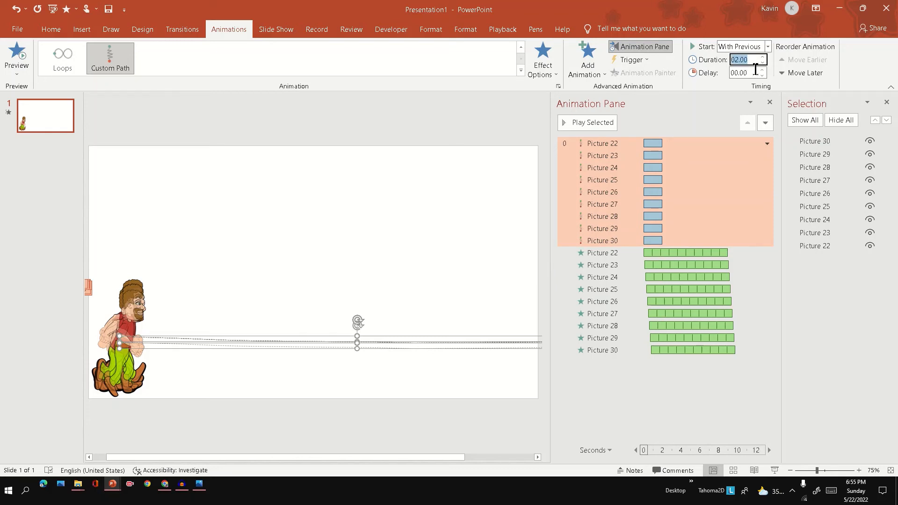
text(09.00)
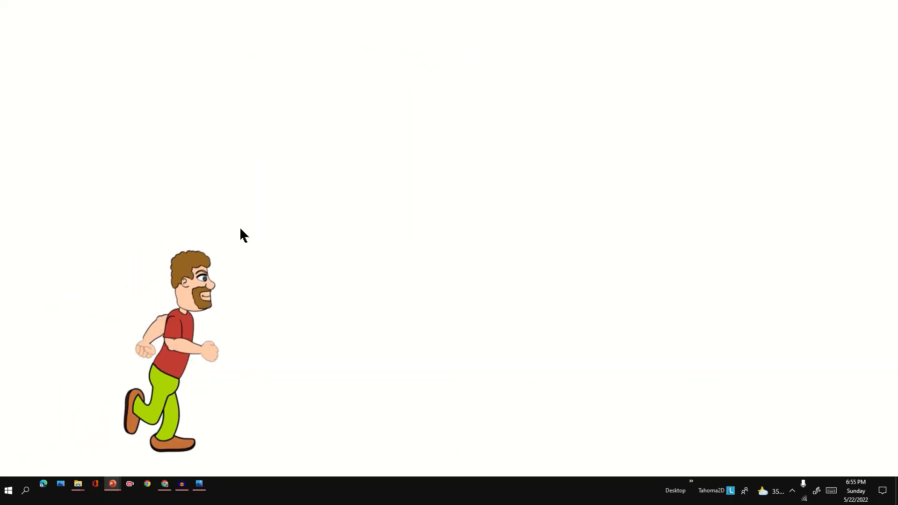
click(112, 488)
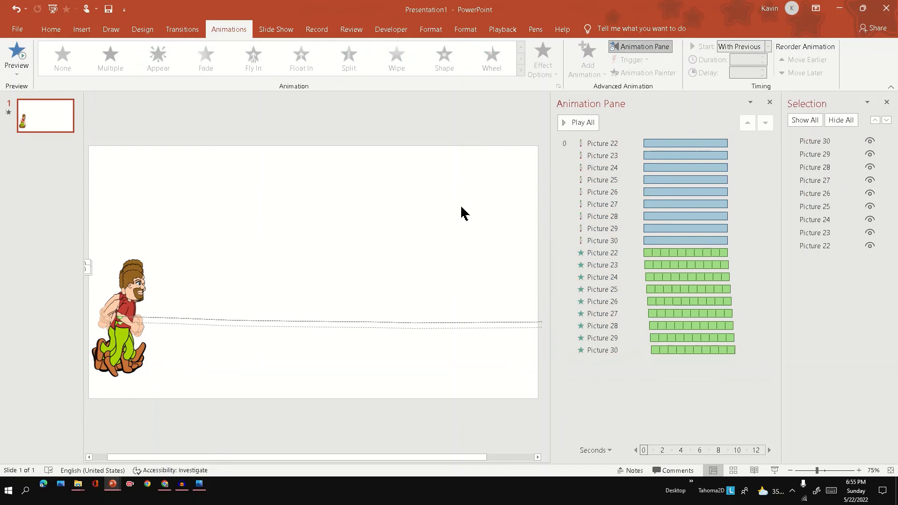
Add a Disappear exit effect to the nine poses and move those entries to the top
click(601, 143)
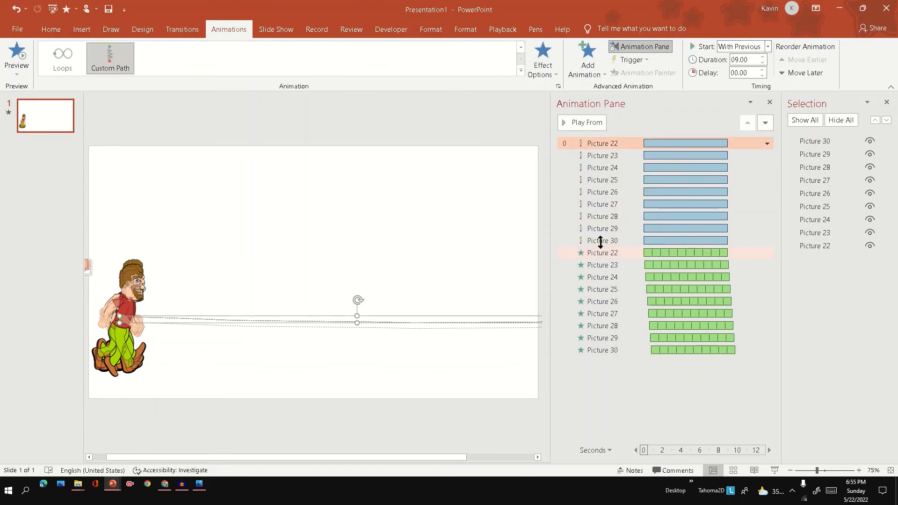
click(586, 59)
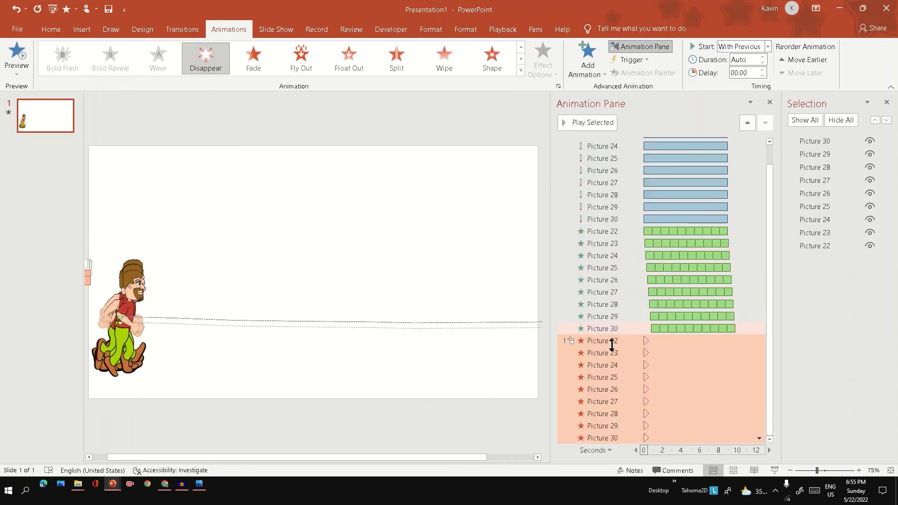
click(600, 365)
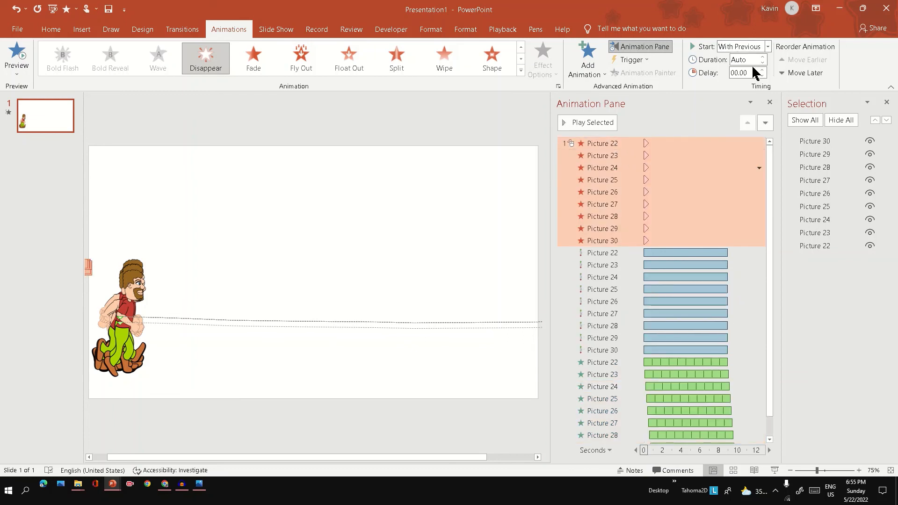
click(602, 326)
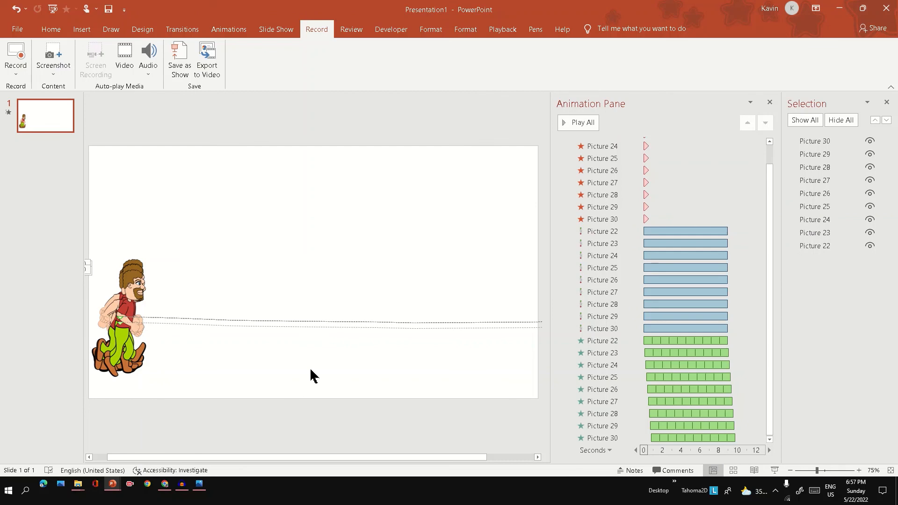
mouse_move(239, 192)
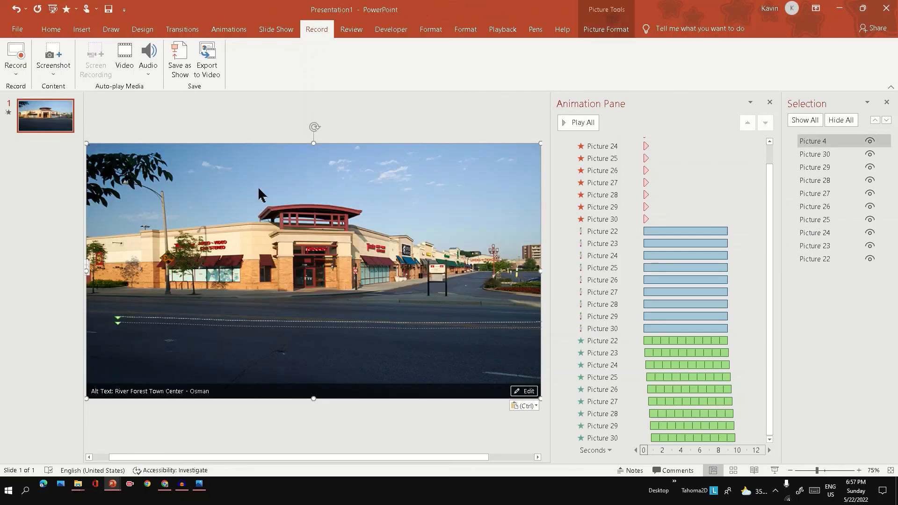
Send the shopping-centre street photo behind the walking man
right_click(260, 194)
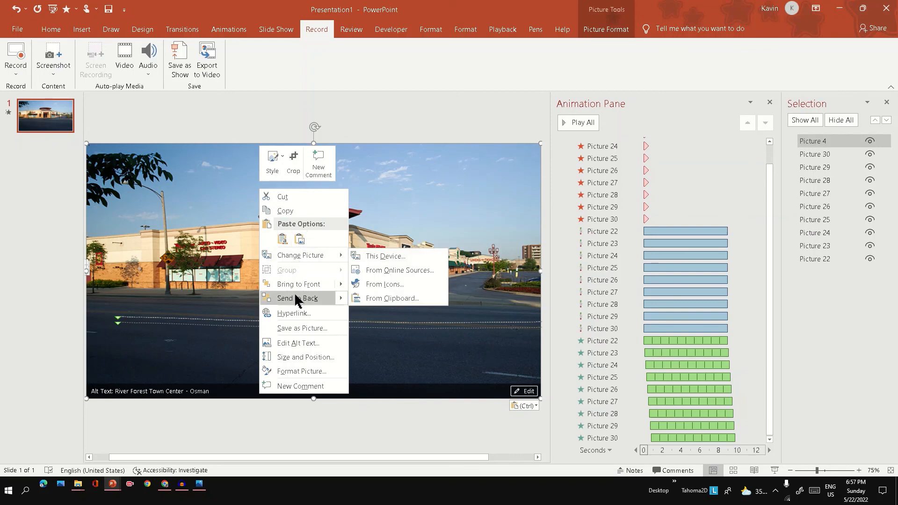
click(296, 298)
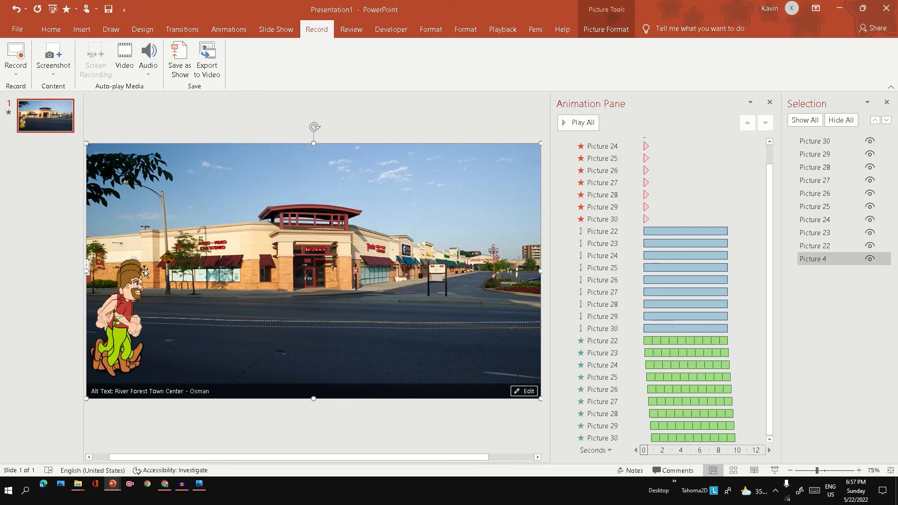